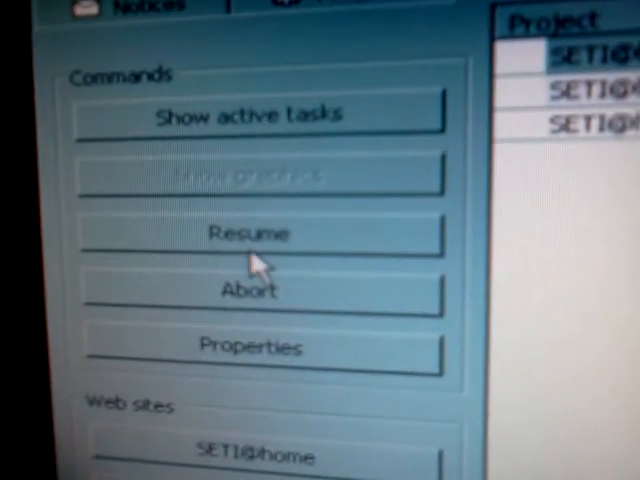
{"action": "mouse_move", "coordinate": [244, 256]}
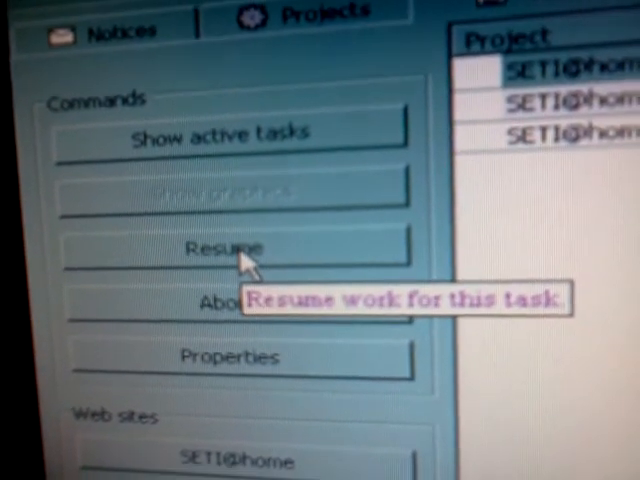
- Resume the suspended SETI@home task and show its application graphics in a window
{"action": "left_click", "coordinate": [232, 246]}
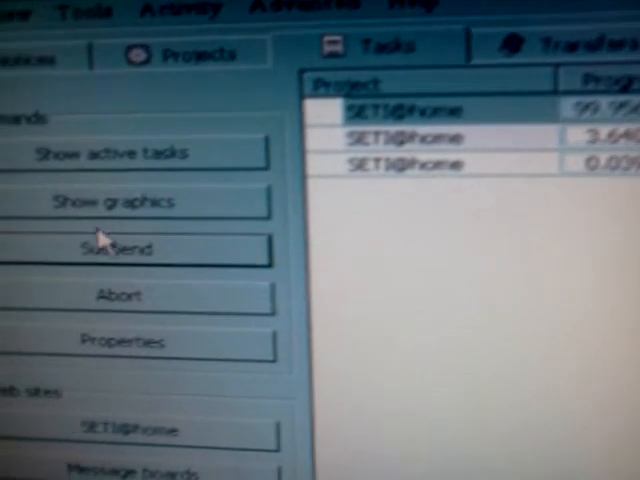
{"action": "mouse_move", "coordinate": [140, 210]}
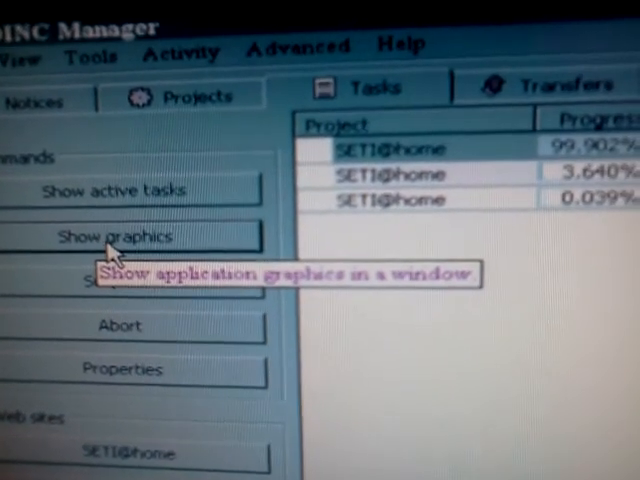
{"action": "left_click", "coordinate": [116, 236]}
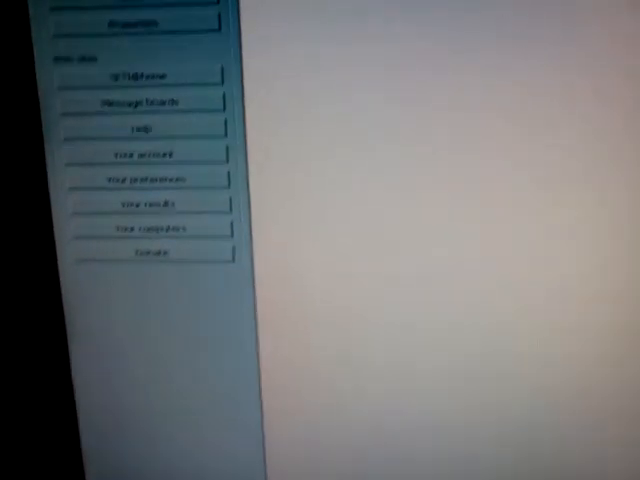